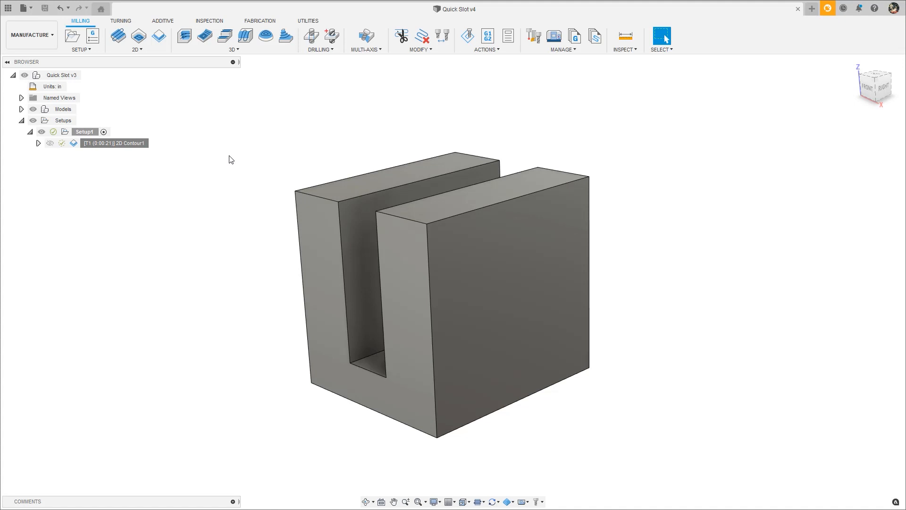
- Select the original 2D Contour1 operation and play its machining simulation
left_click(113, 143)
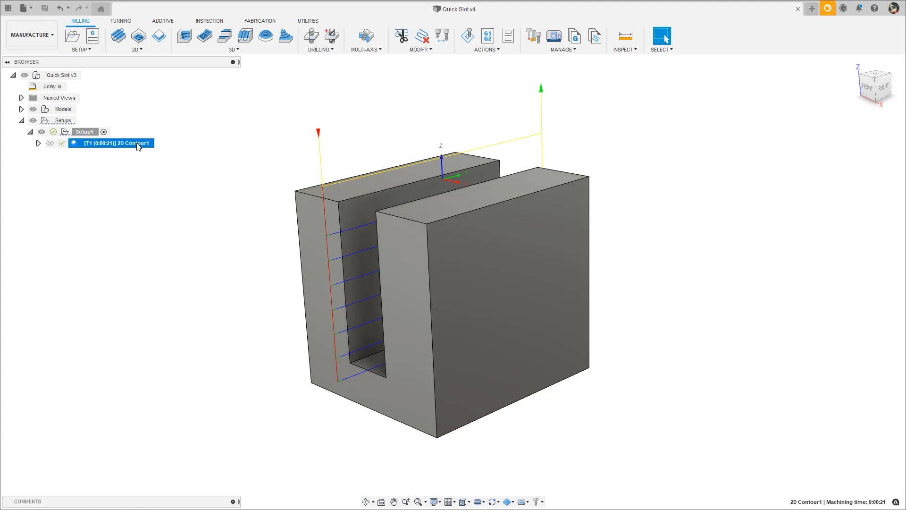
left_click(468, 36)
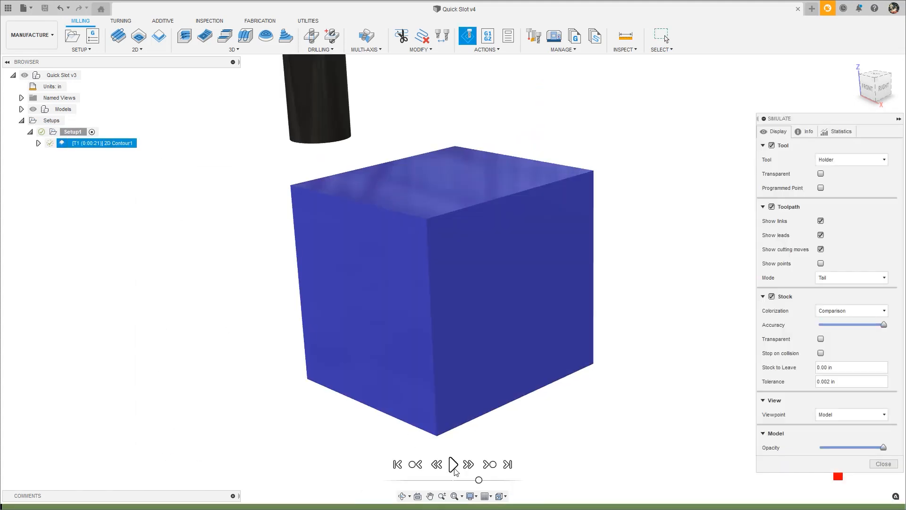
left_click(453, 464)
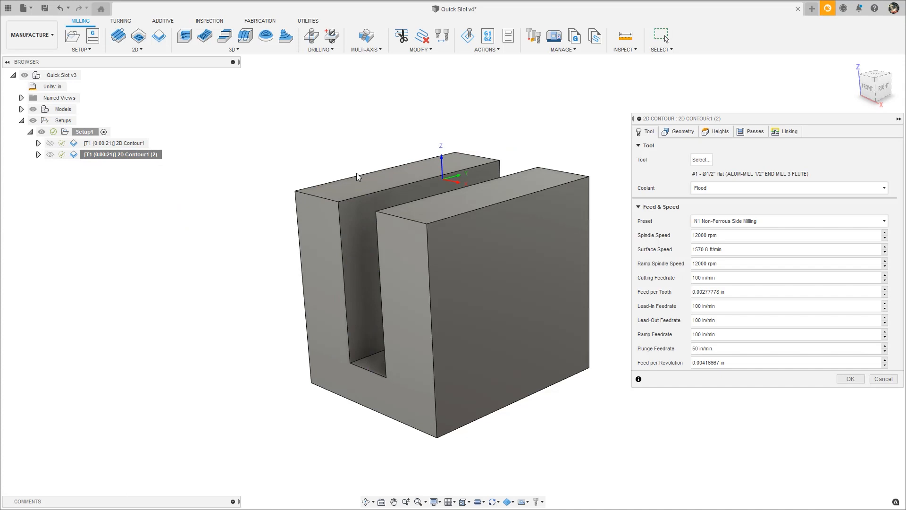
- On the copy's heights, disable feed height and lower offsets to 0 and .1
left_click(720, 131)
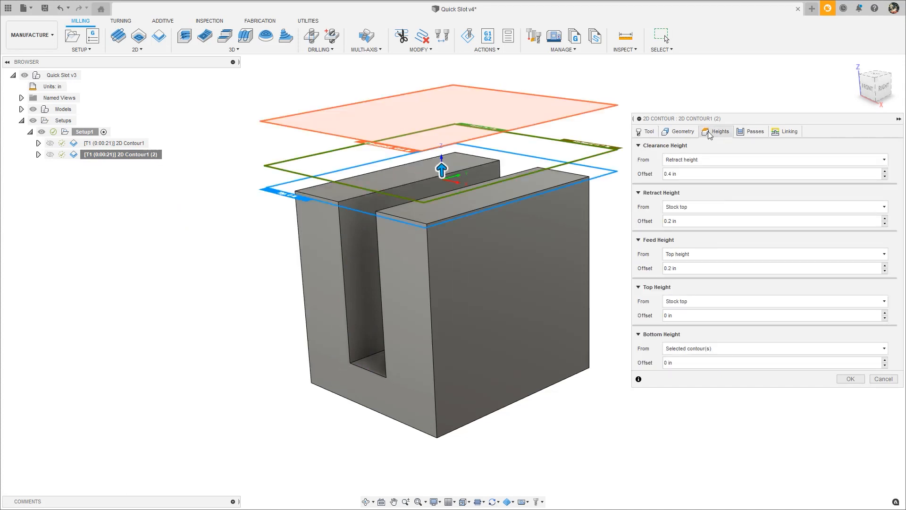
left_click(774, 254)
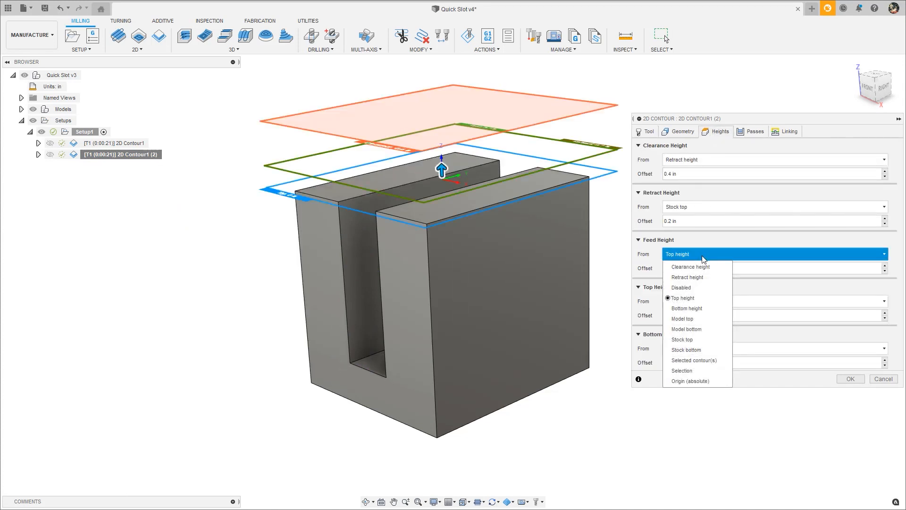
left_click(682, 287)
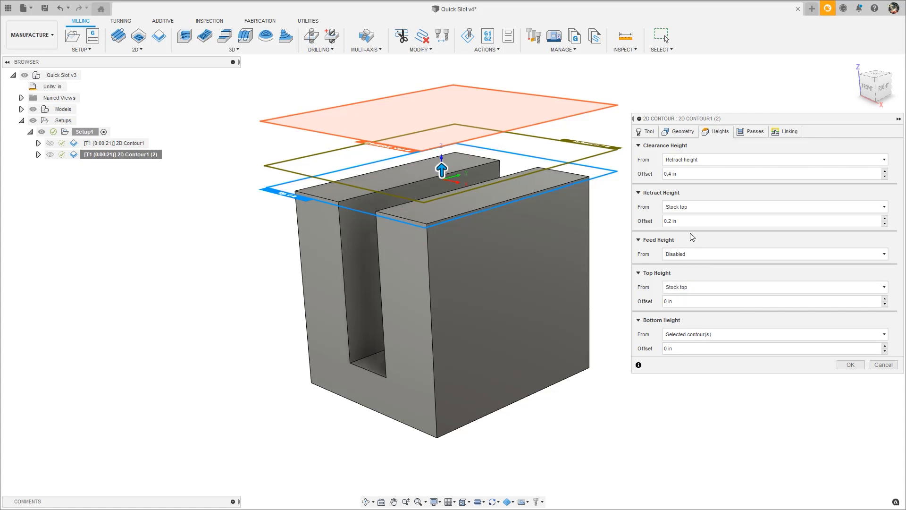
type(".1")
type("0")
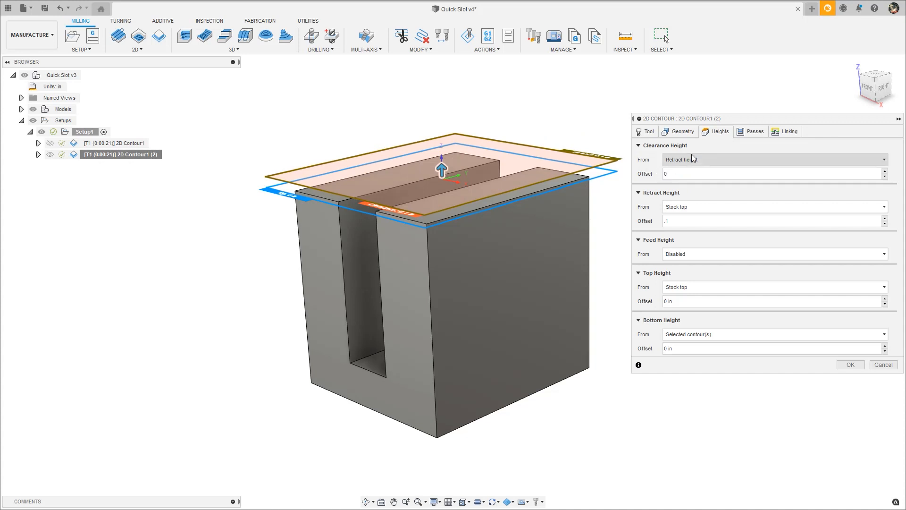
- Make the copied contour's passes cut both ways
left_click(754, 132)
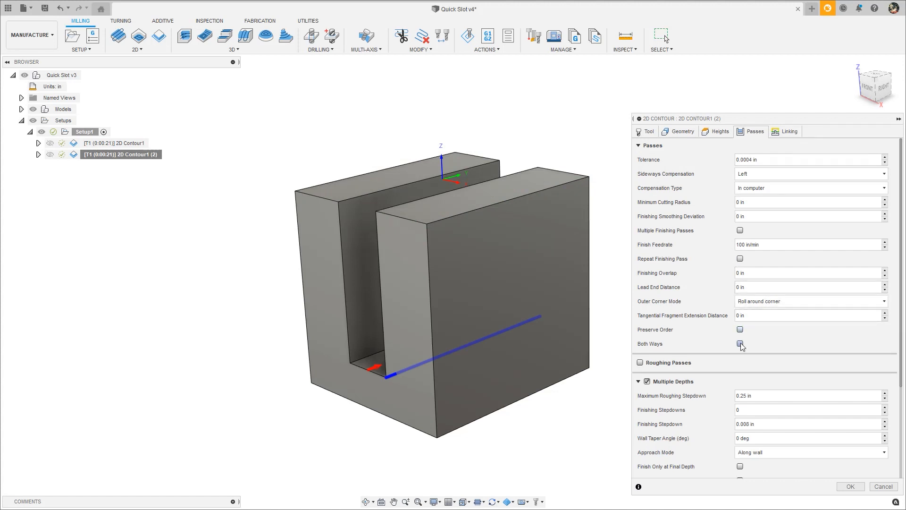
left_click(739, 343)
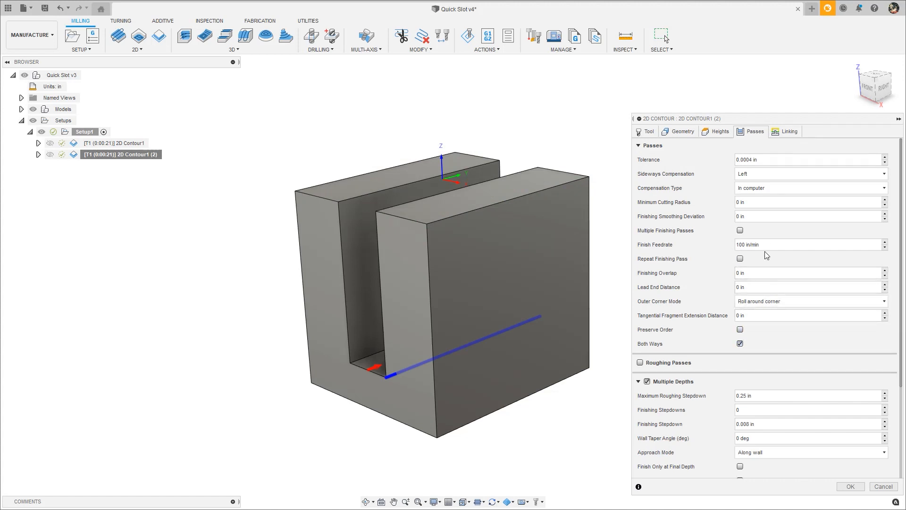
left_click(788, 131)
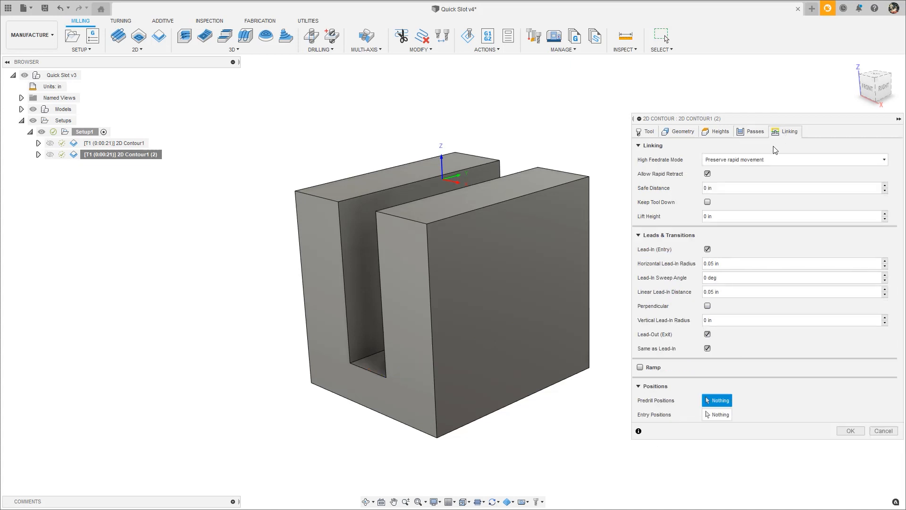
- Enable Keep Tool Down linking and regenerate the copy, now machining in 12 seconds
left_click(707, 201)
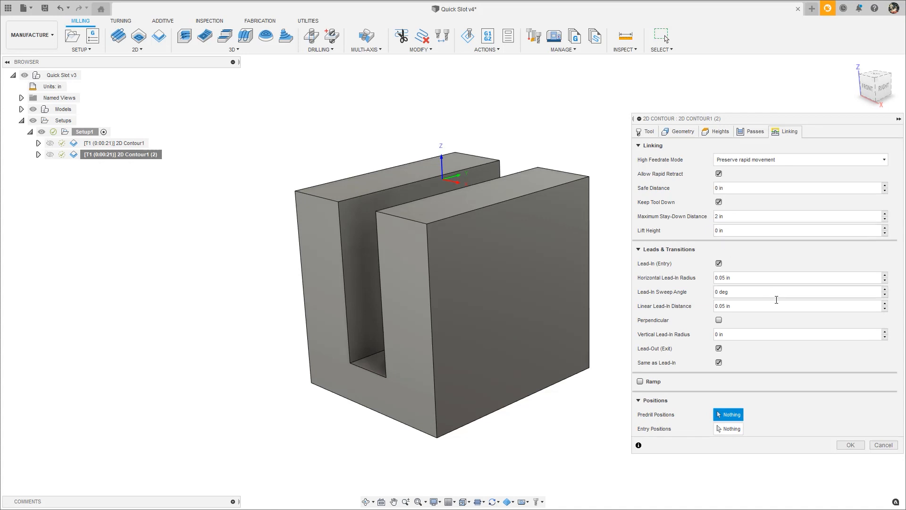
left_click(849, 445)
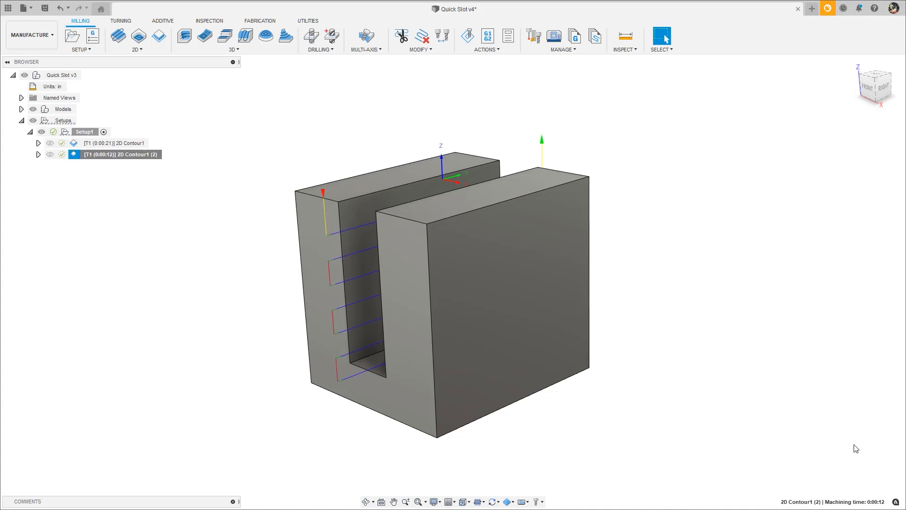
mouse_move(247, 172)
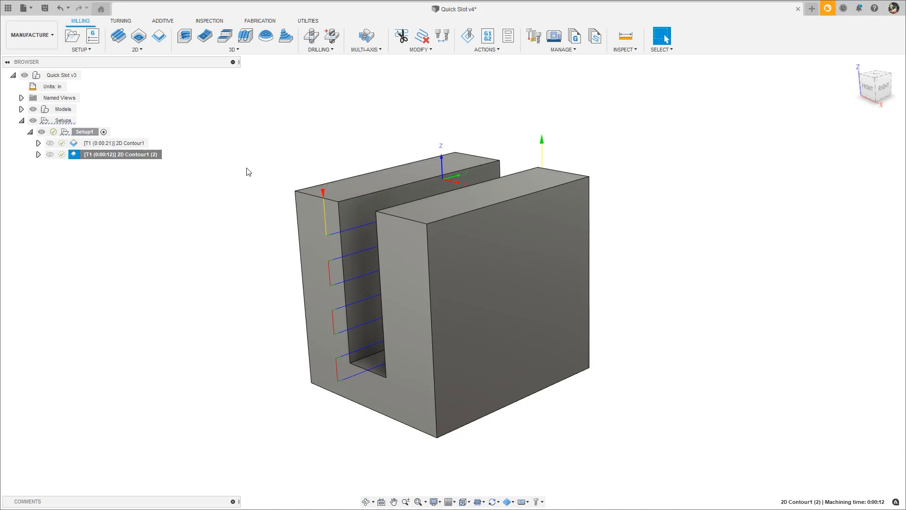
- Simulate 2D Contour1 (2) from its right-click menu and play the cut
right_click(118, 154)
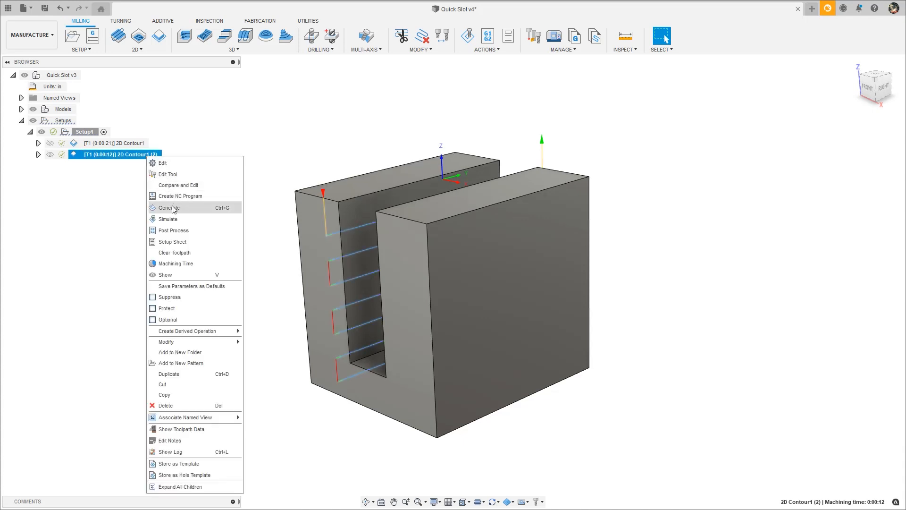
left_click(168, 219)
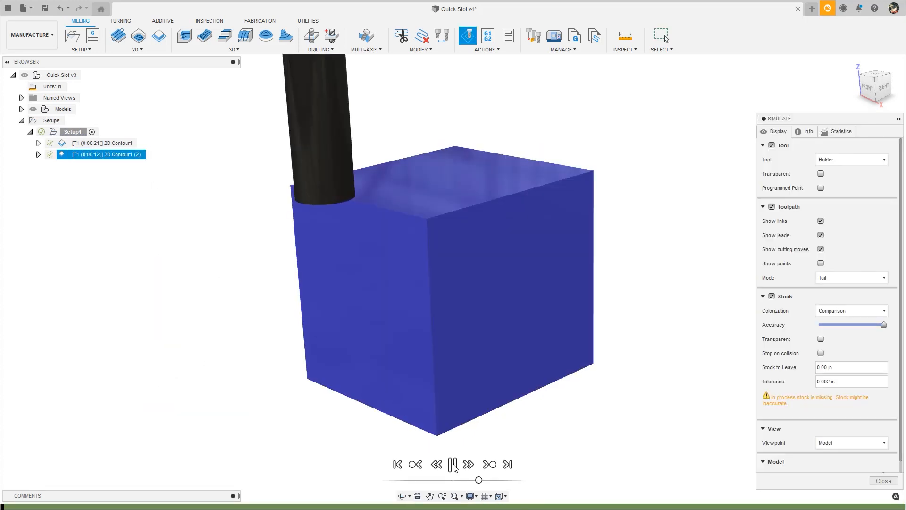
left_click(453, 464)
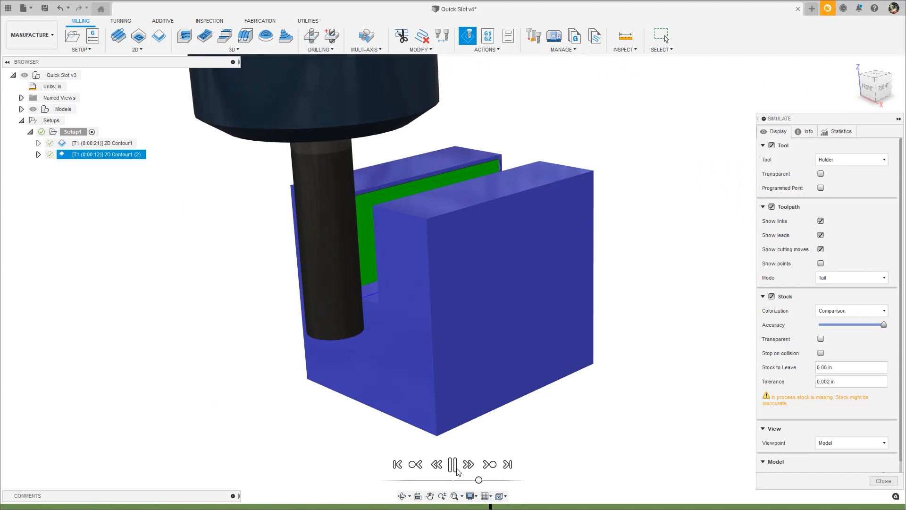
left_click(468, 463)
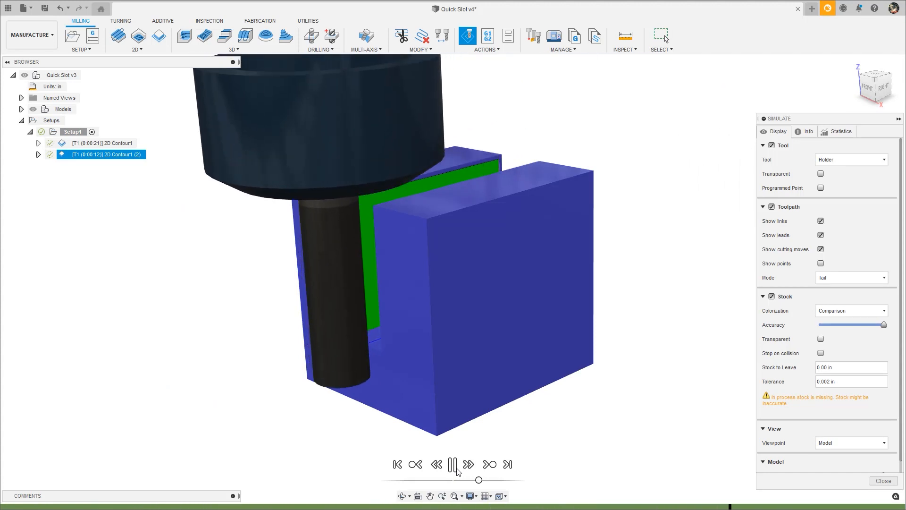